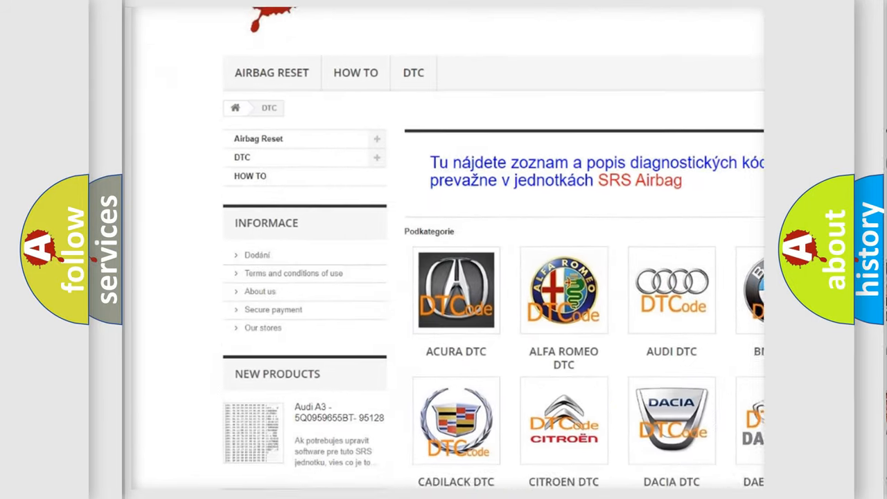
pyautogui.scroll(-3)
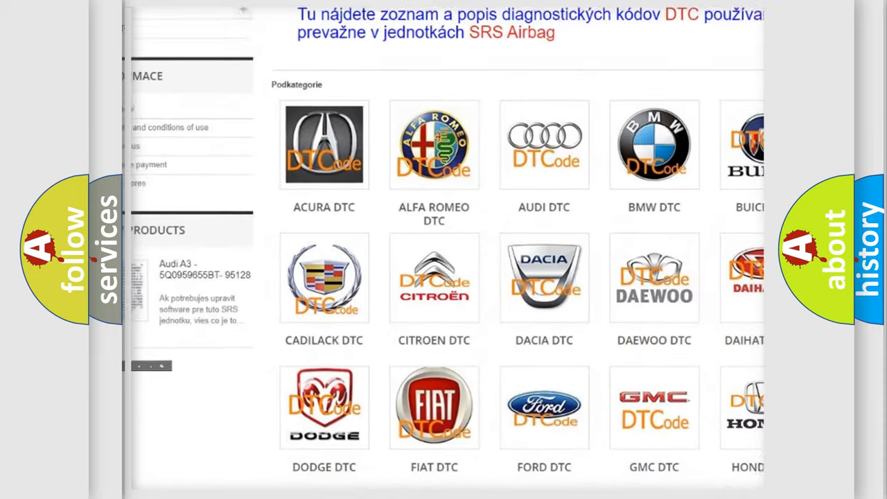
pyautogui.scroll(-3)
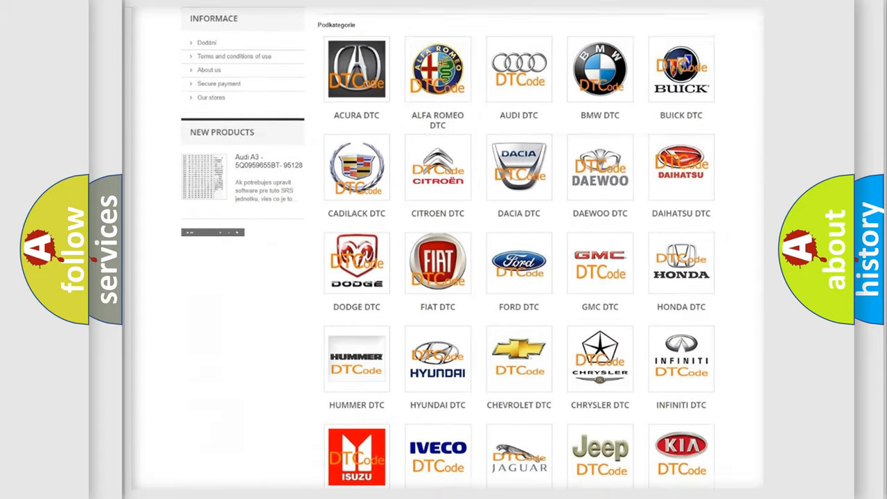
pyautogui.scroll(-3)
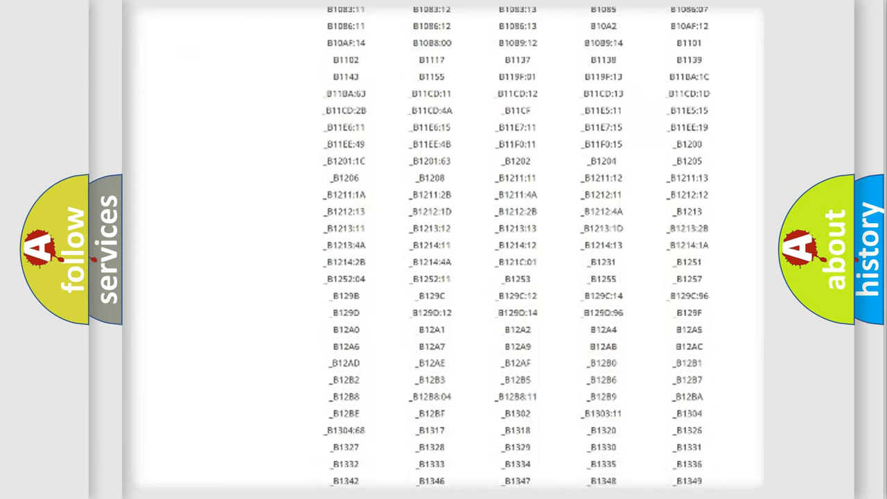
pyautogui.scroll(-3)
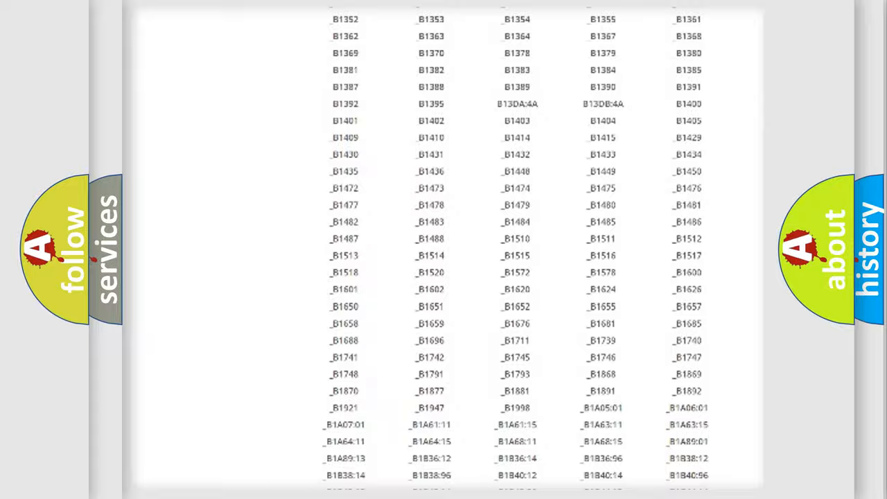